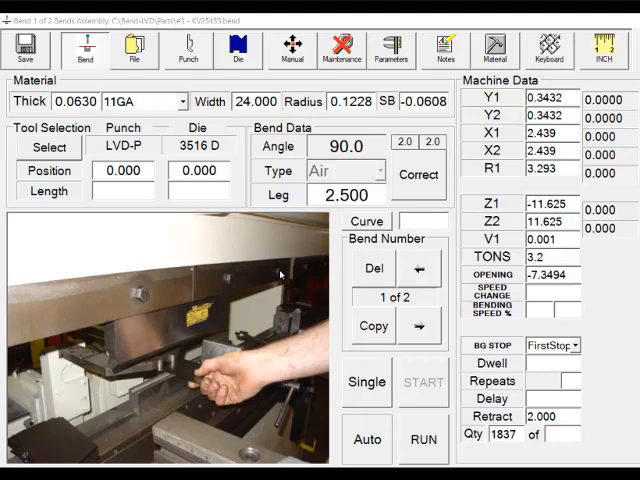
Show the setup notes for part KV25435 with die and punch instructions
{"action": "left_click", "coordinate": [446, 48]}
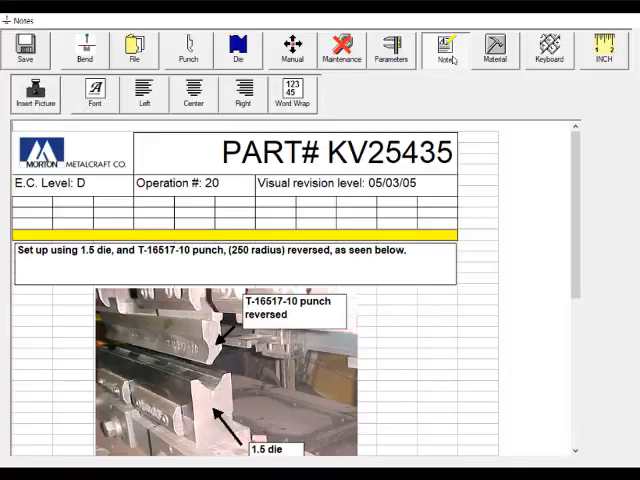
Switch to the Manual screen showing target and actual positions per axis
{"action": "left_click", "coordinate": [291, 48]}
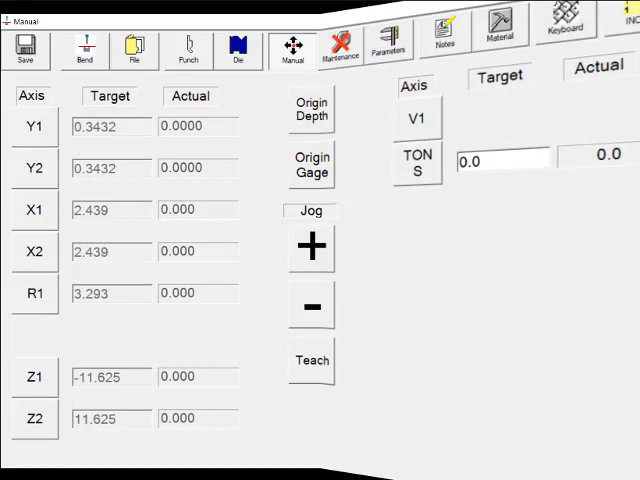
View the Maintenance Alarms tab with fault and overtravel status lights
{"action": "left_click", "coordinate": [341, 49]}
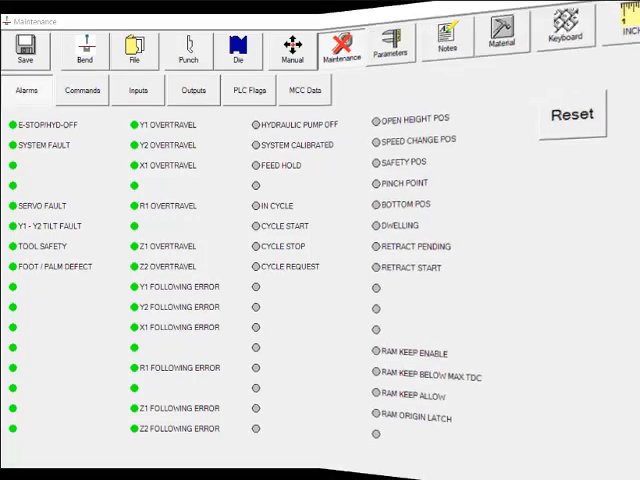
Open the material library listing Aluminum, Stainless, 7 GA and their sigma values
{"action": "left_click", "coordinate": [495, 49]}
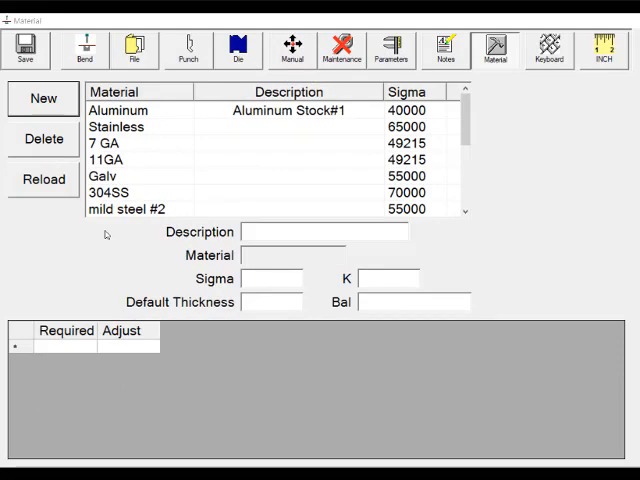
{"action": "mouse_move", "coordinate": [72, 108]}
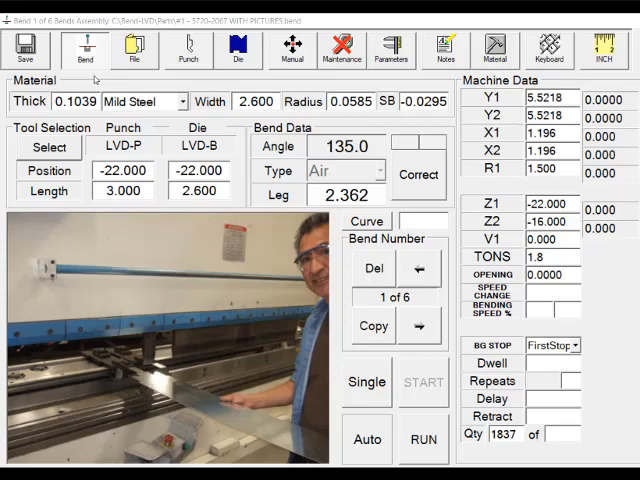
{"action": "mouse_move", "coordinate": [453, 53]}
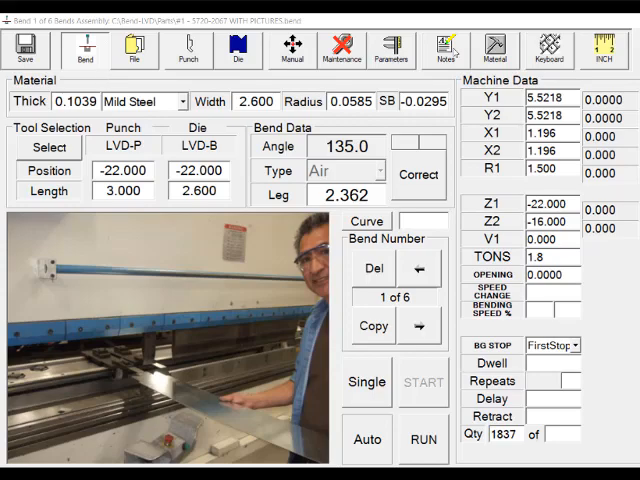